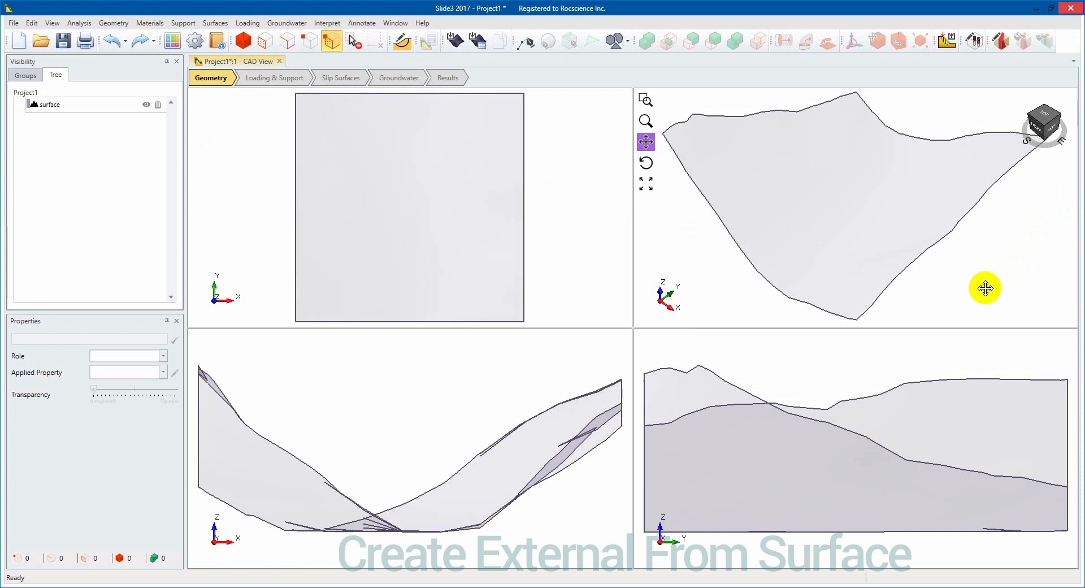
mouse_move(891, 292)
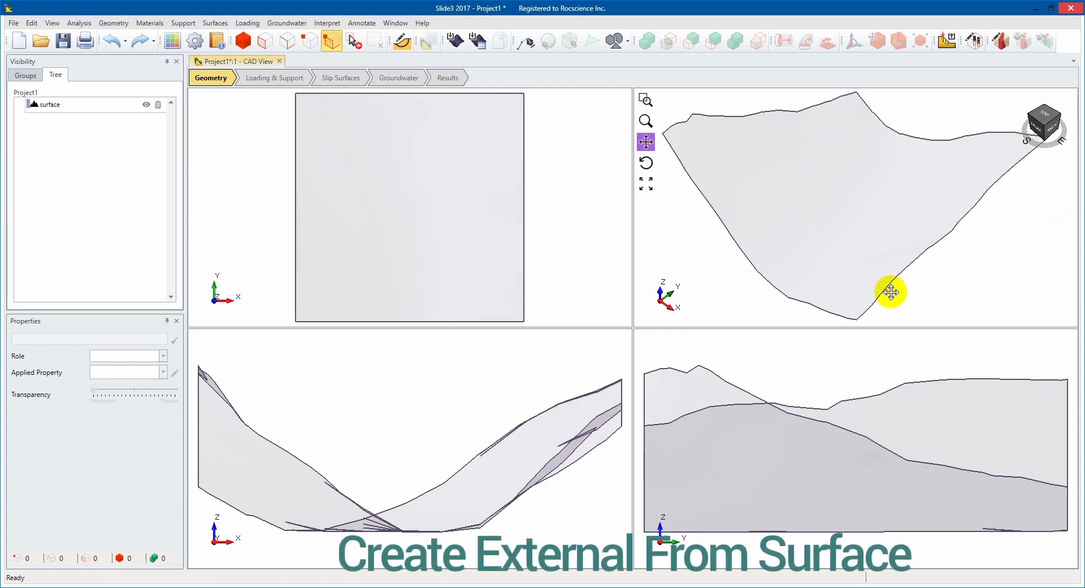
Select the imported surface and start Create External From Surface
left_click(49, 104)
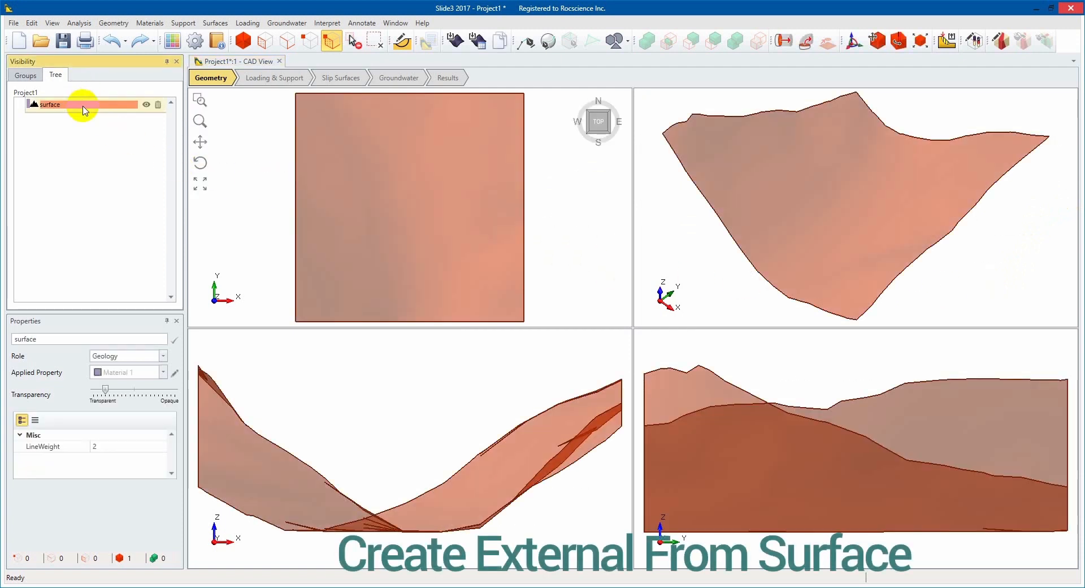
left_click(114, 23)
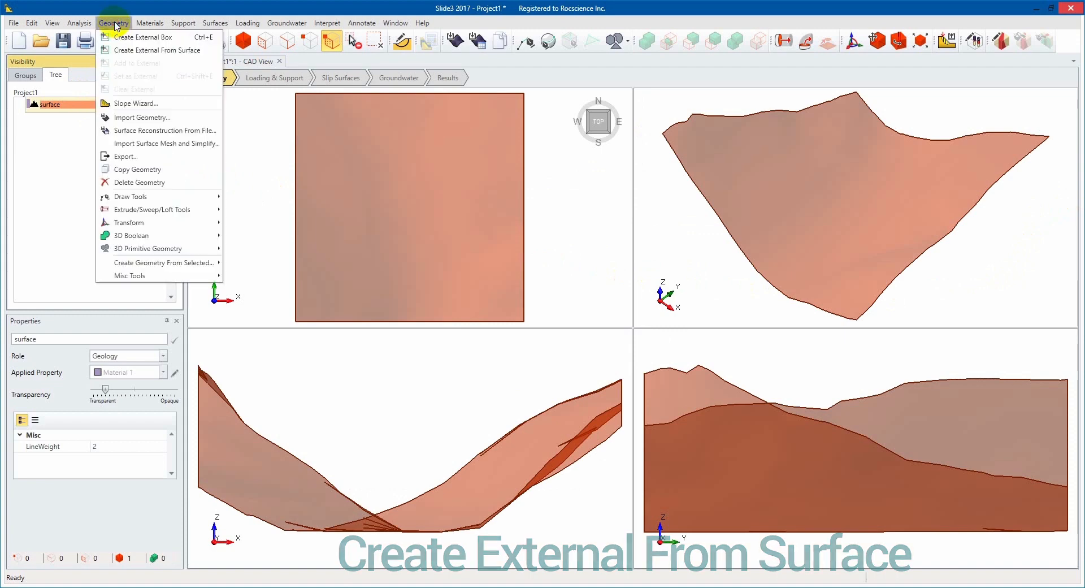
left_click(161, 49)
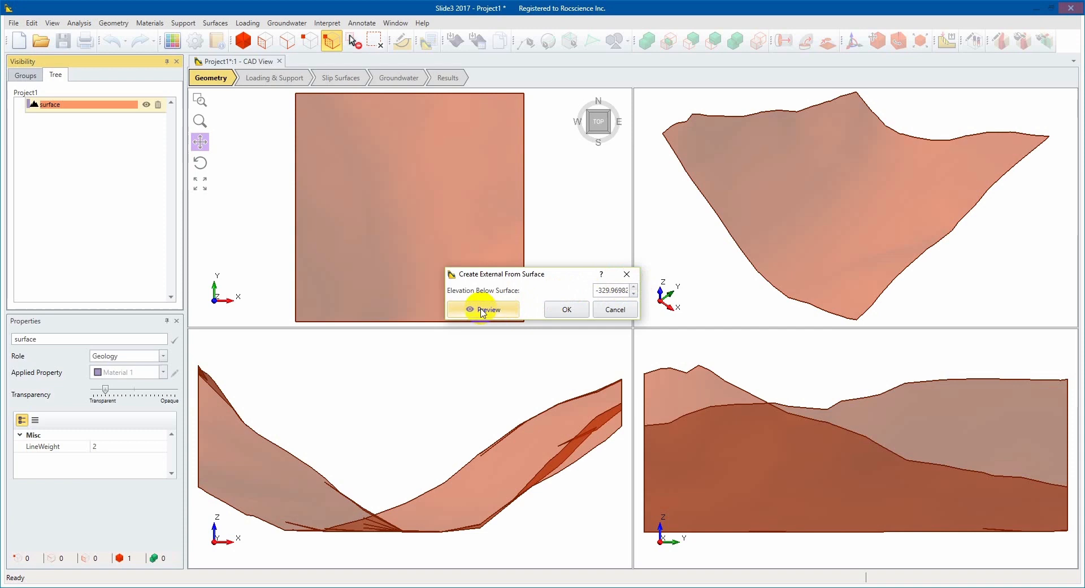
Preview and confirm the extruded surface, selecting the new surface_extruded volume
left_click(488, 309)
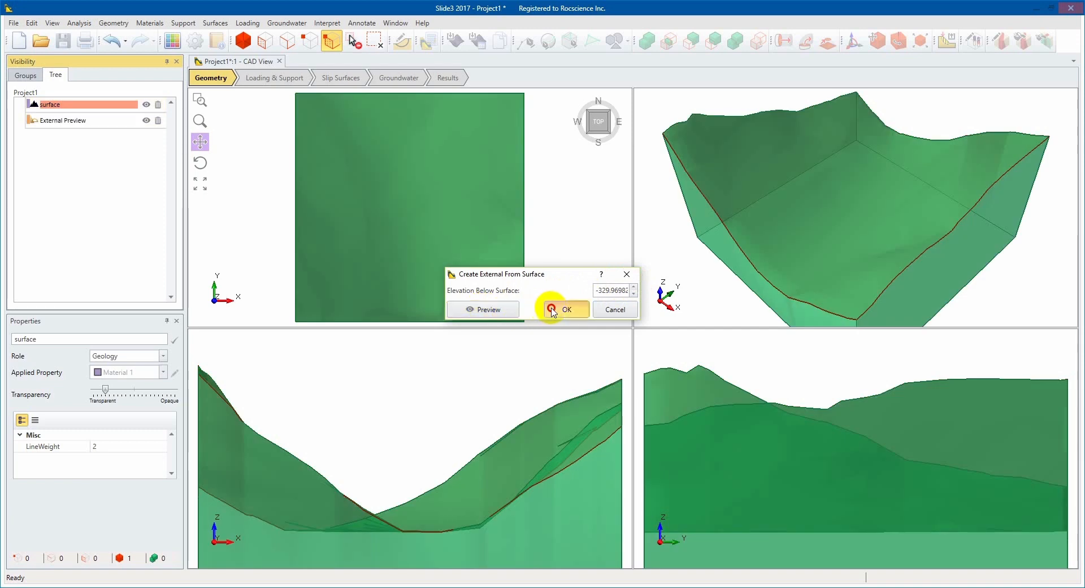
left_click(562, 308)
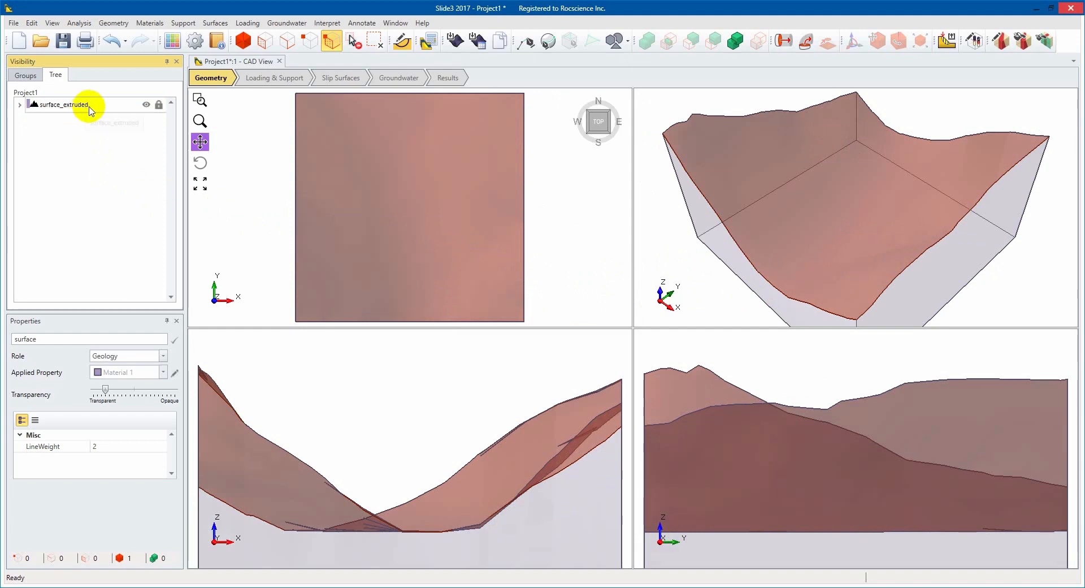
left_click(66, 104)
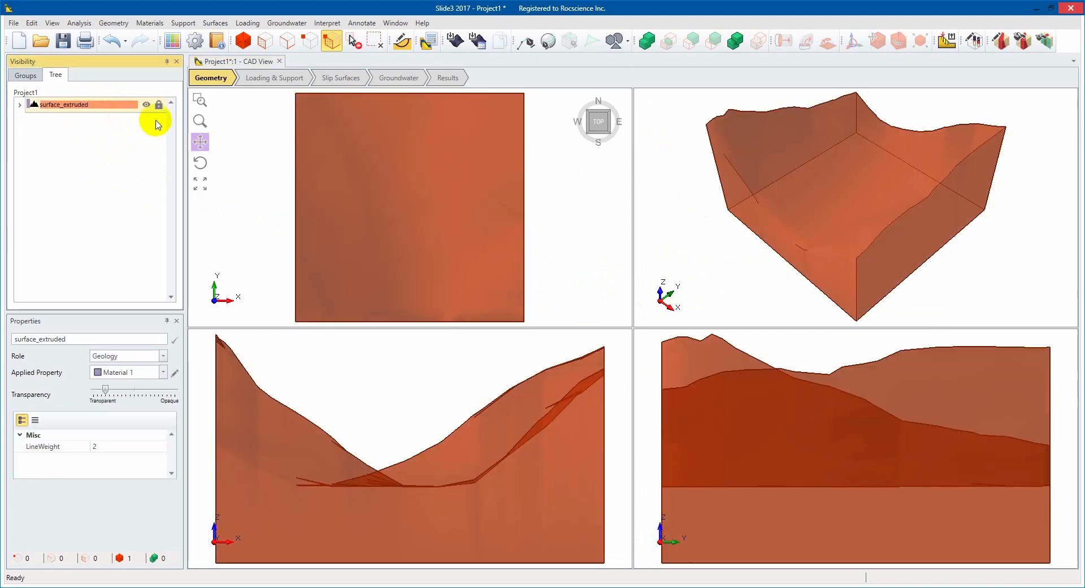
mouse_move(113, 22)
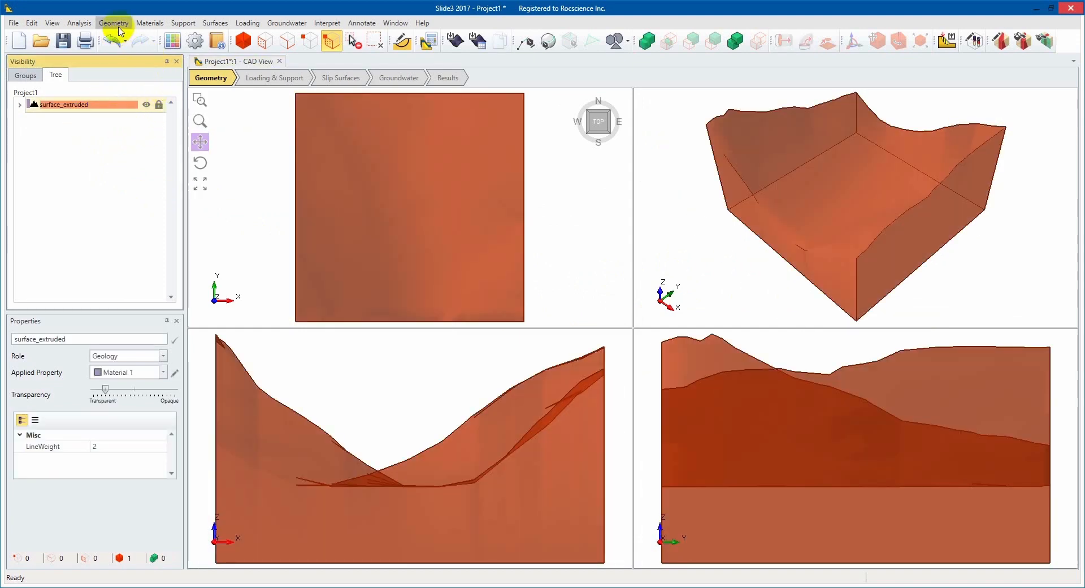
left_click(113, 23)
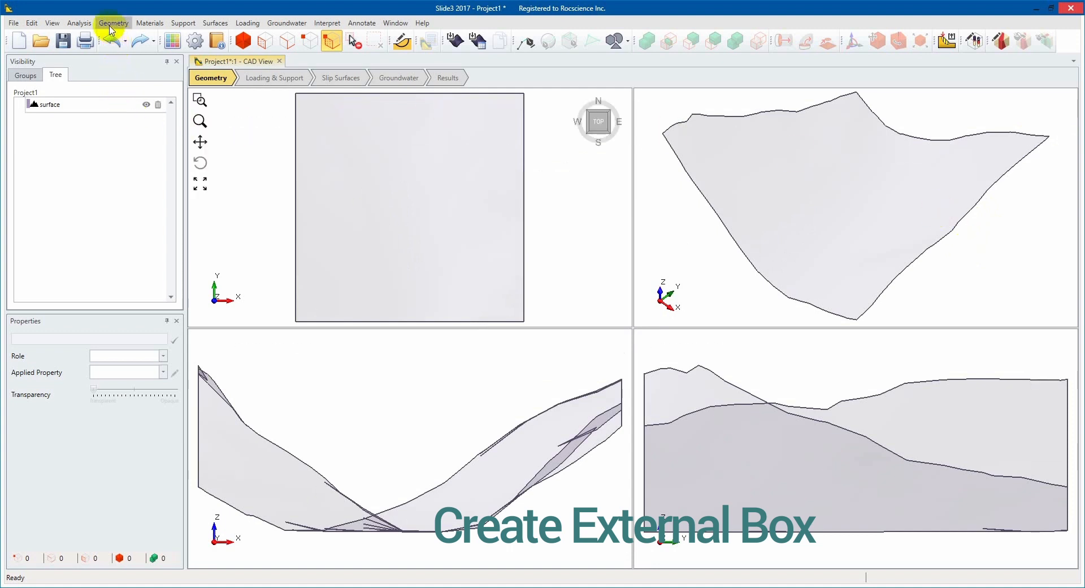
Create an external box with default corners (-375, -310, -500) to (200, 275, 200)
left_click(113, 22)
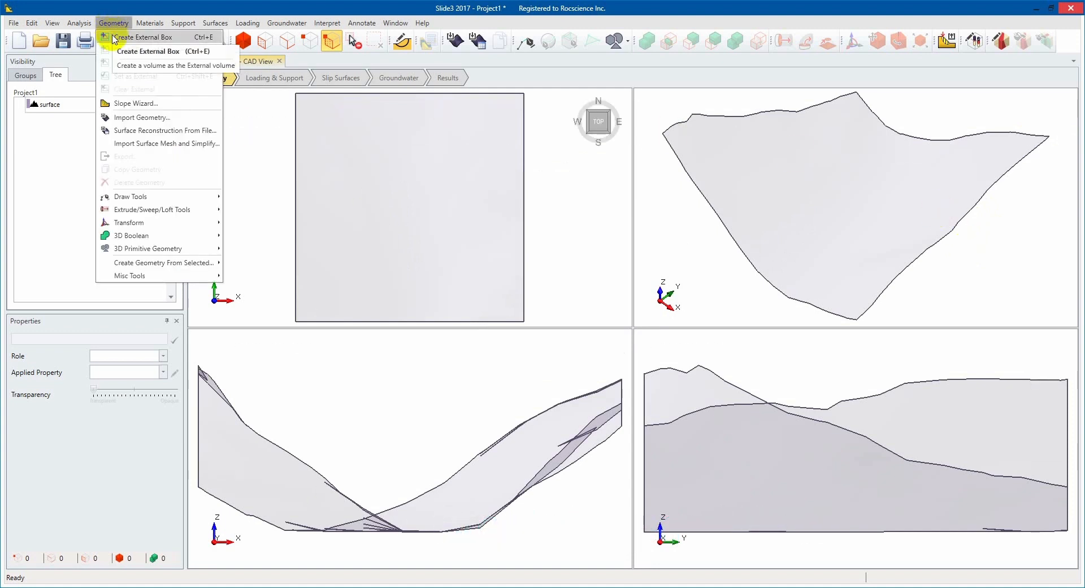
left_click(147, 37)
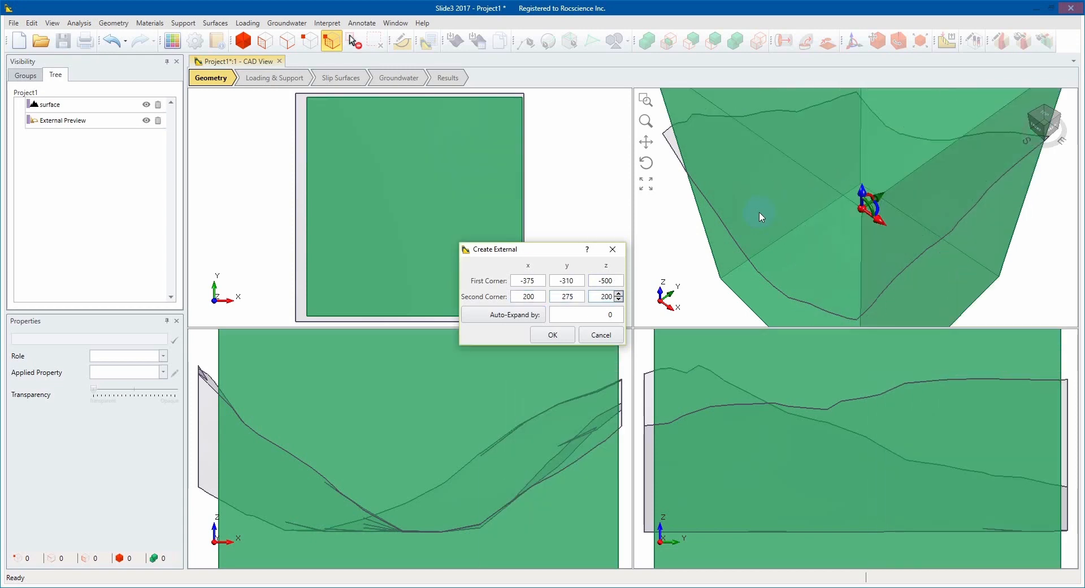
left_click_drag(515, 249, 647, 207)
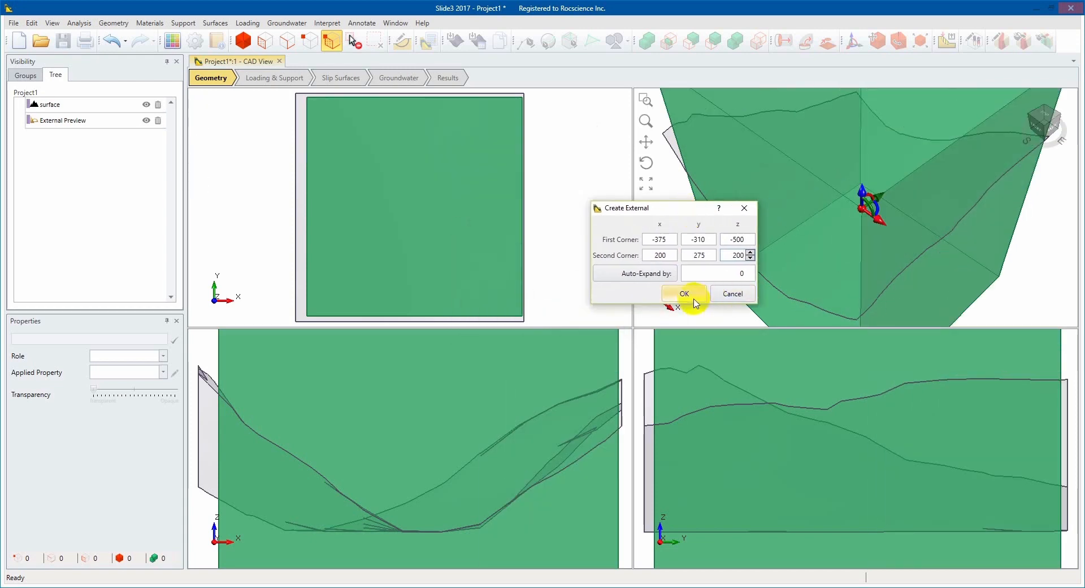
left_click(683, 293)
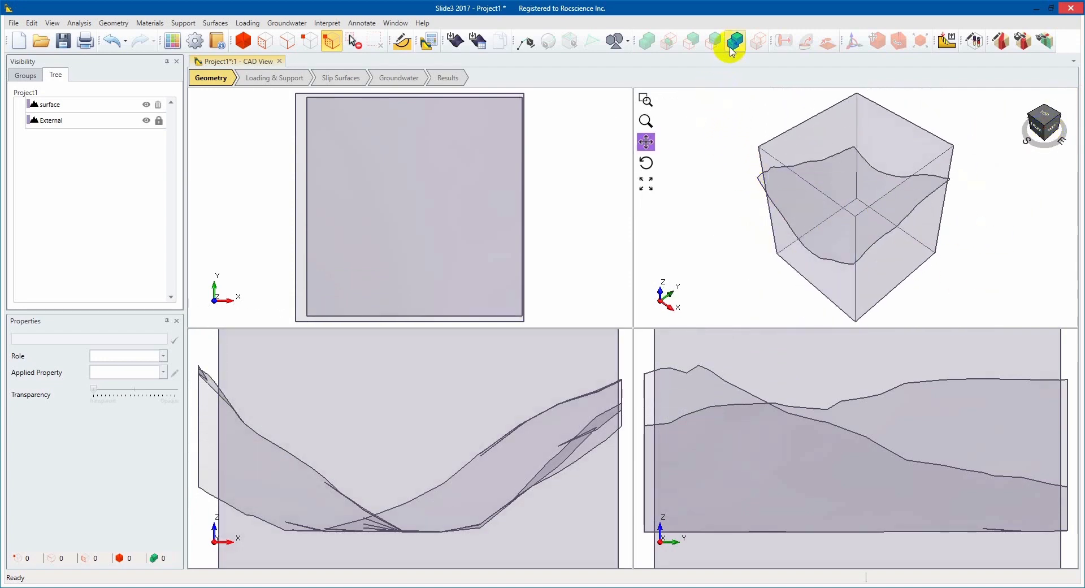
left_click(731, 40)
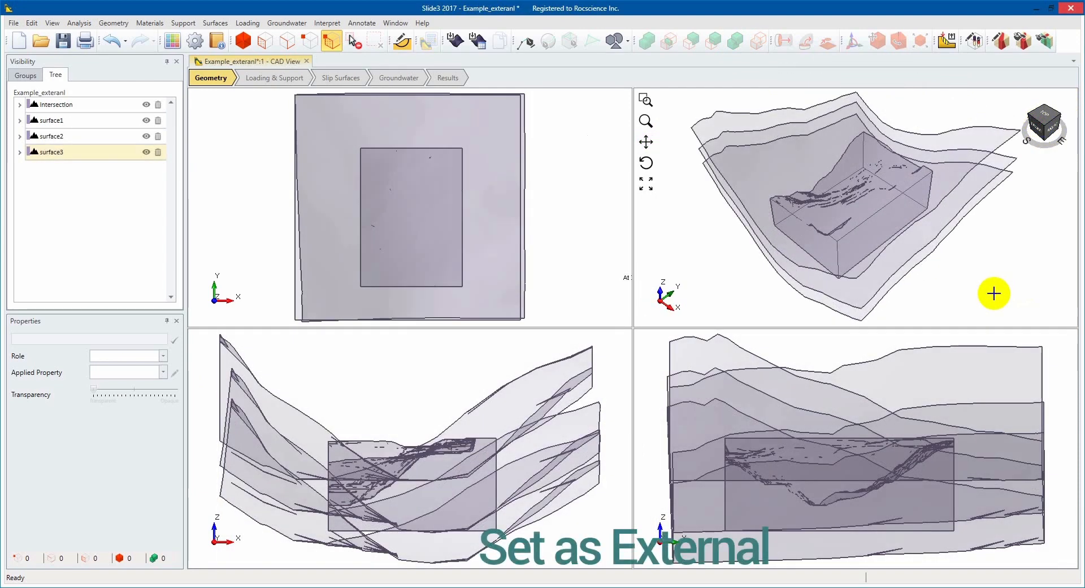
mouse_move(513, 235)
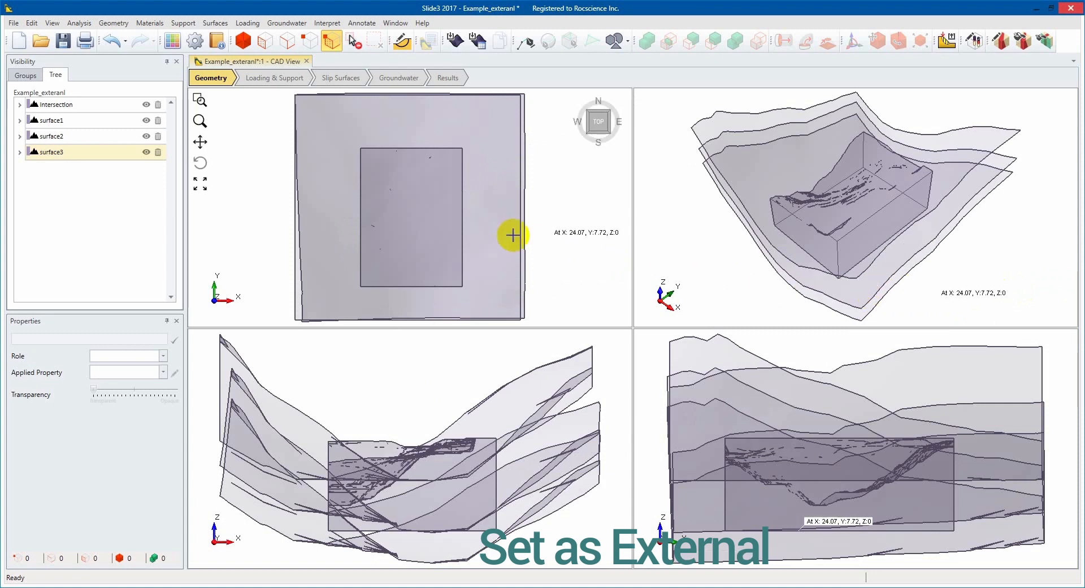
mouse_move(866, 110)
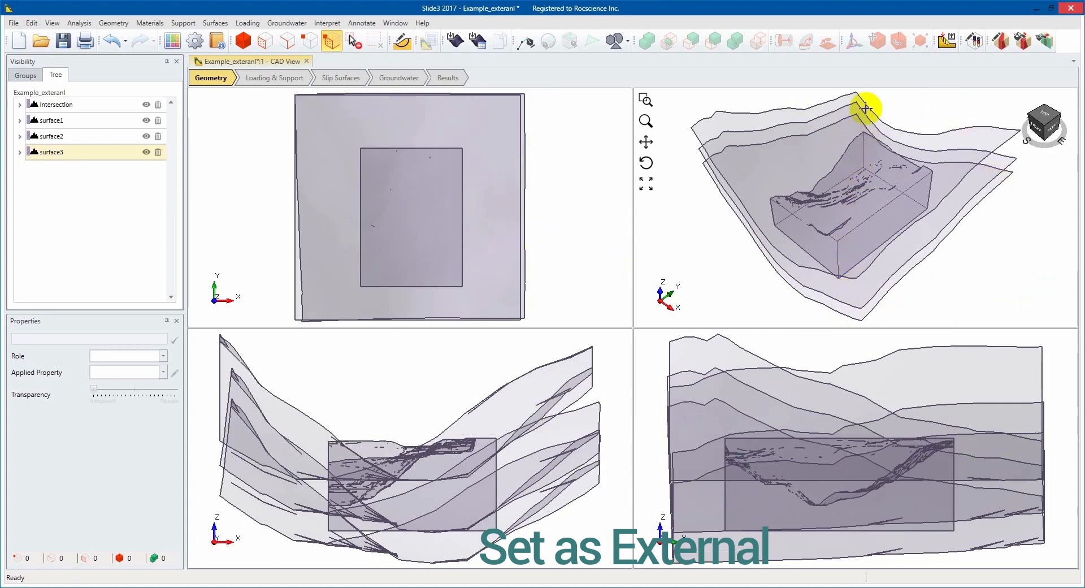
mouse_move(858, 197)
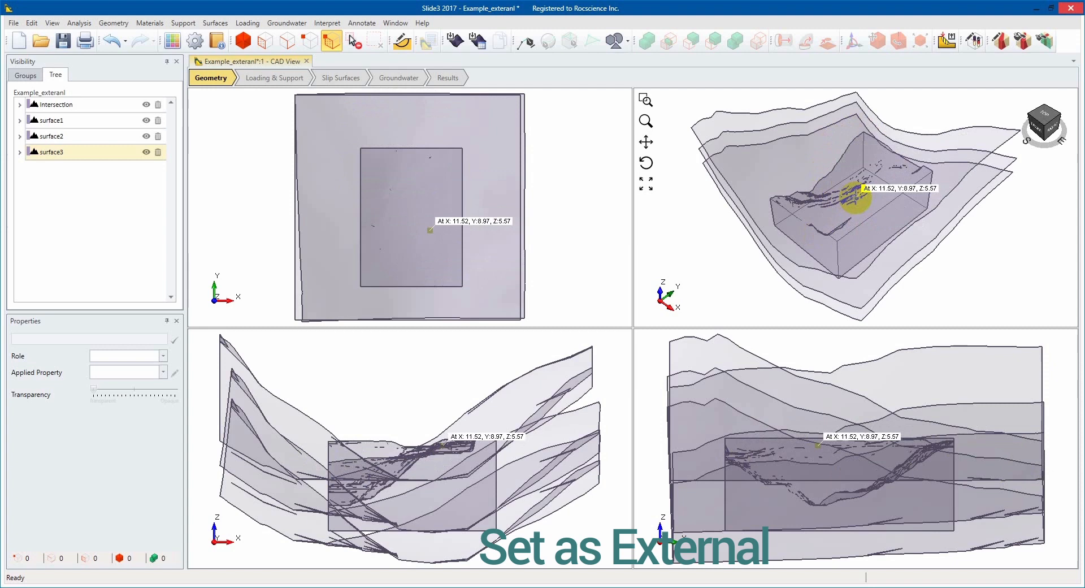
Set the Intersection box as the external and divide it by the surfaces
left_click(53, 104)
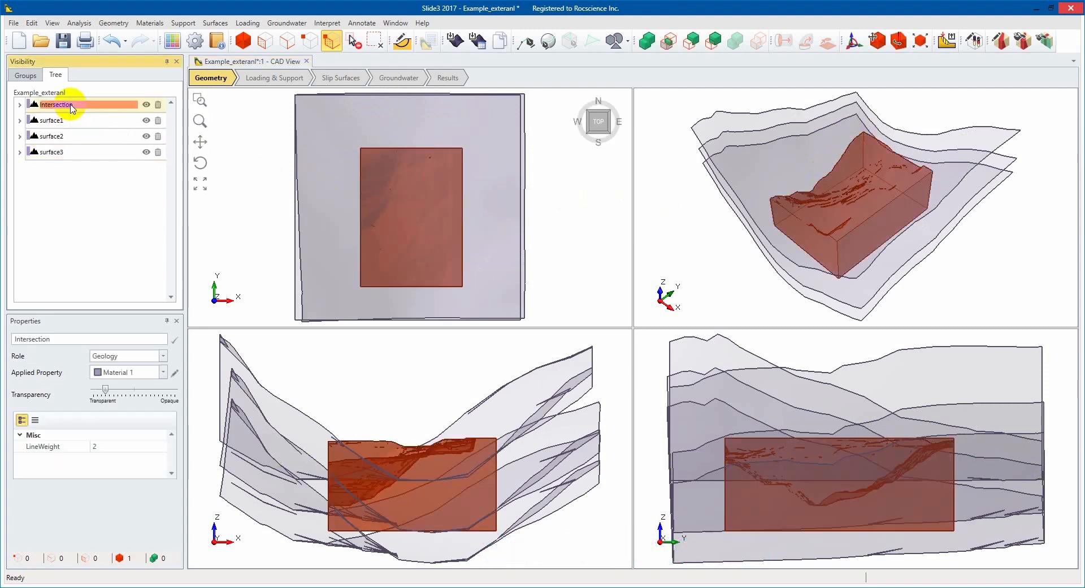
mouse_move(89, 83)
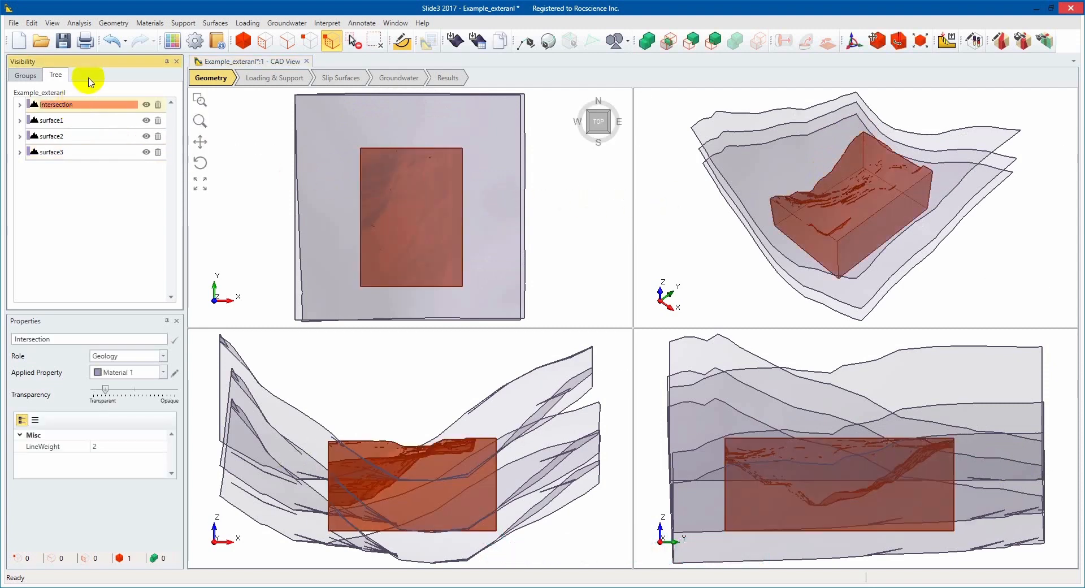
left_click(113, 22)
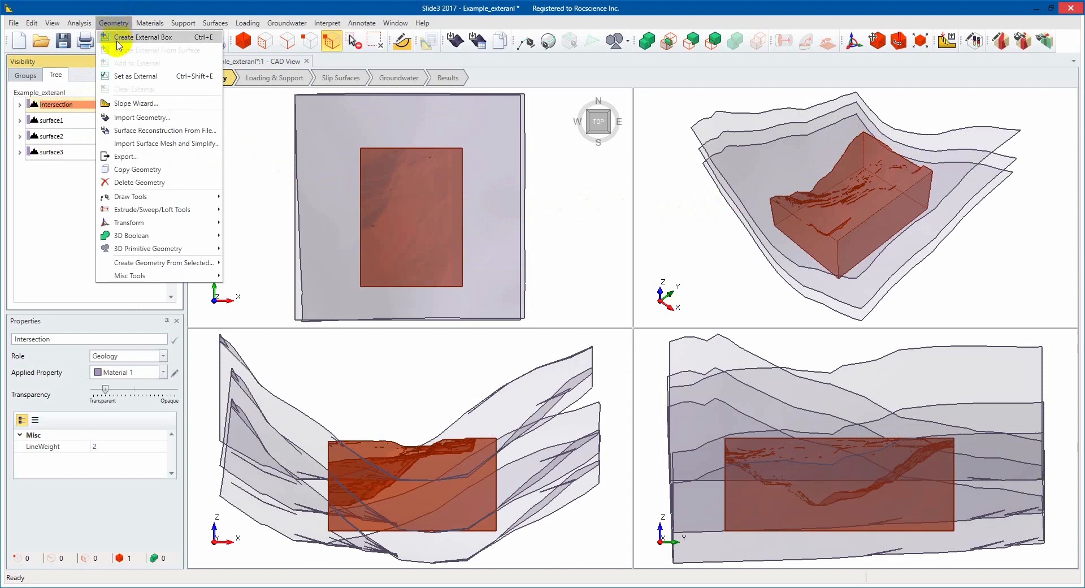
mouse_move(160, 76)
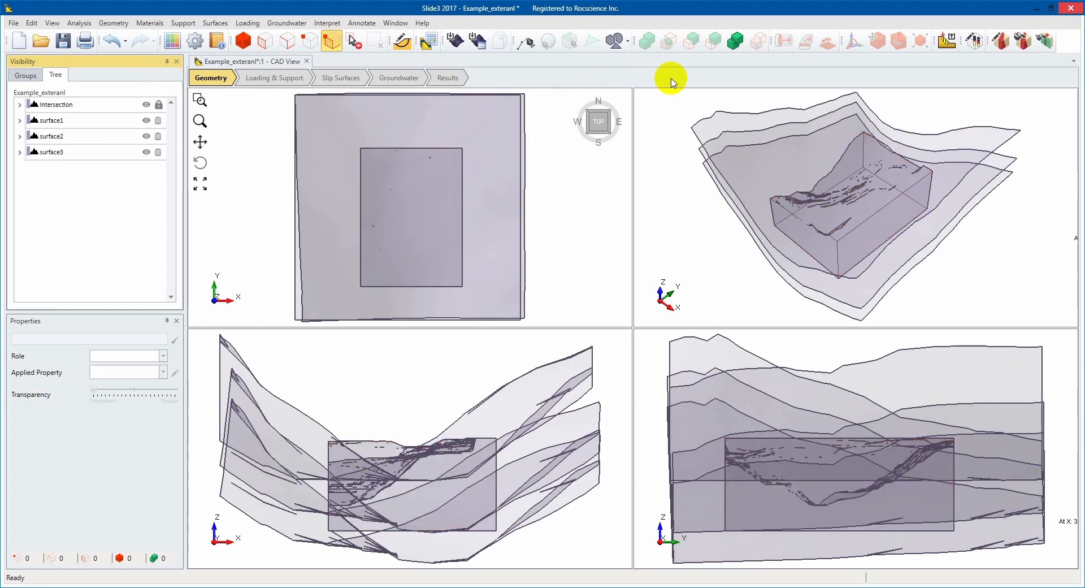
left_click(736, 41)
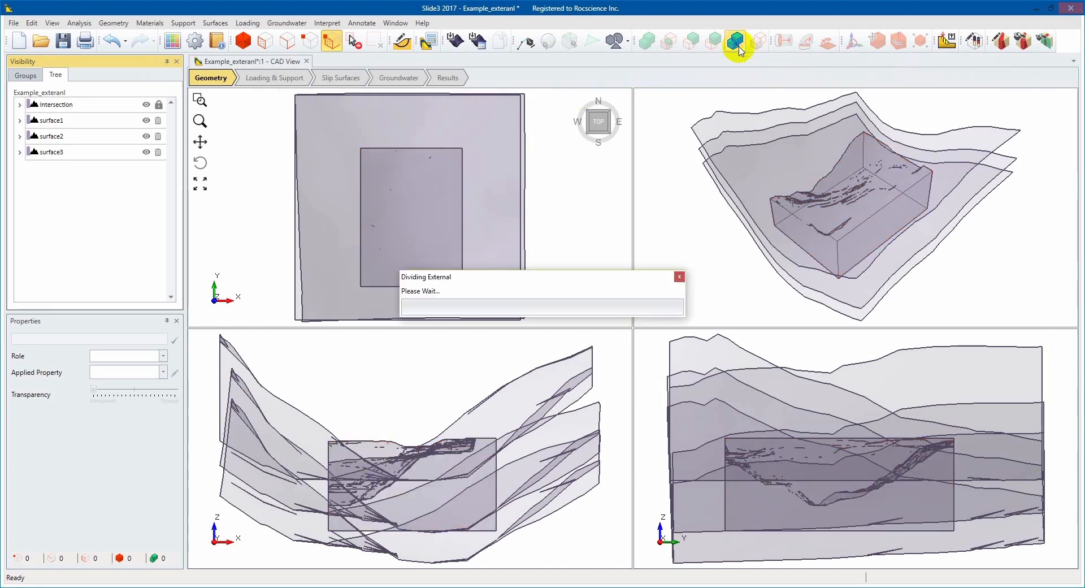
left_click(734, 41)
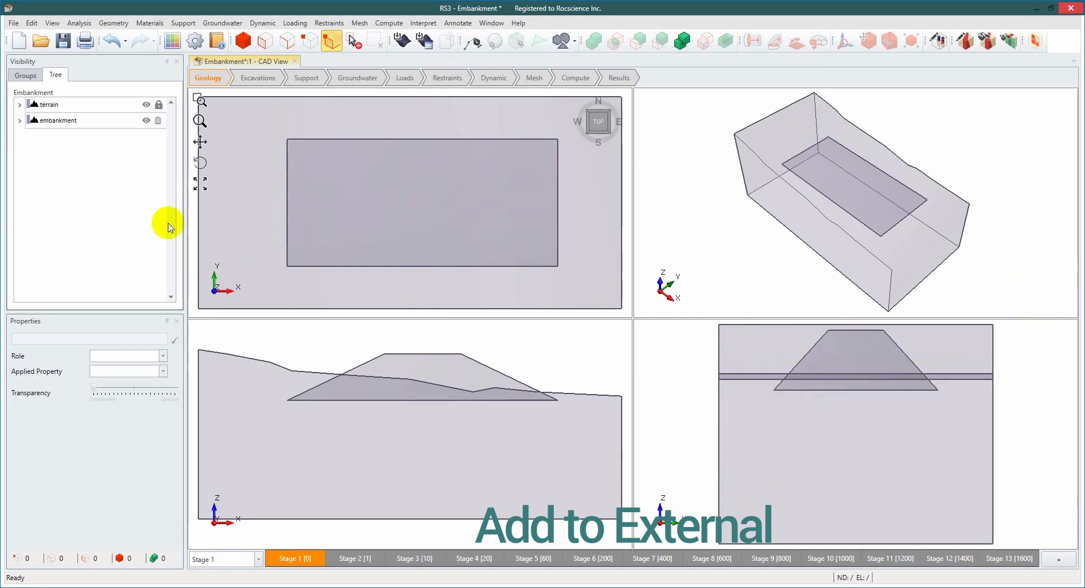
Select the embankment volume and add it to the terrain external
left_click(48, 104)
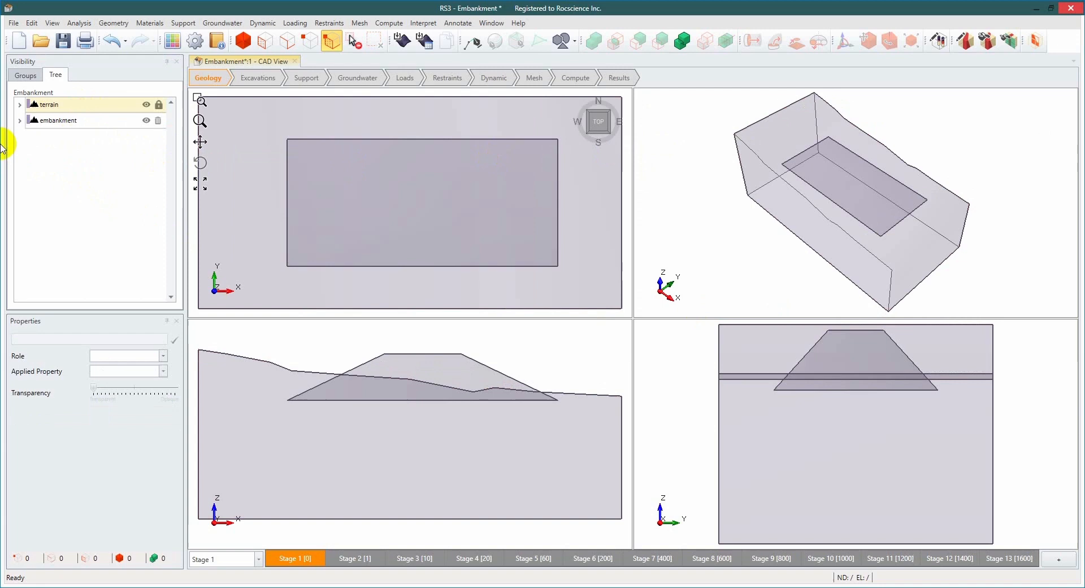
left_click(59, 119)
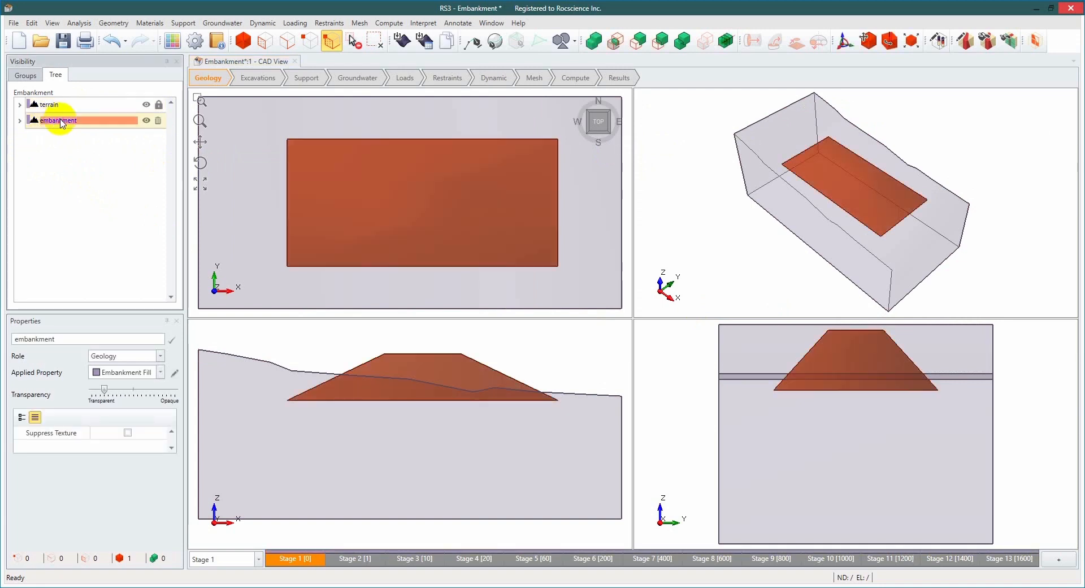
mouse_move(165, 101)
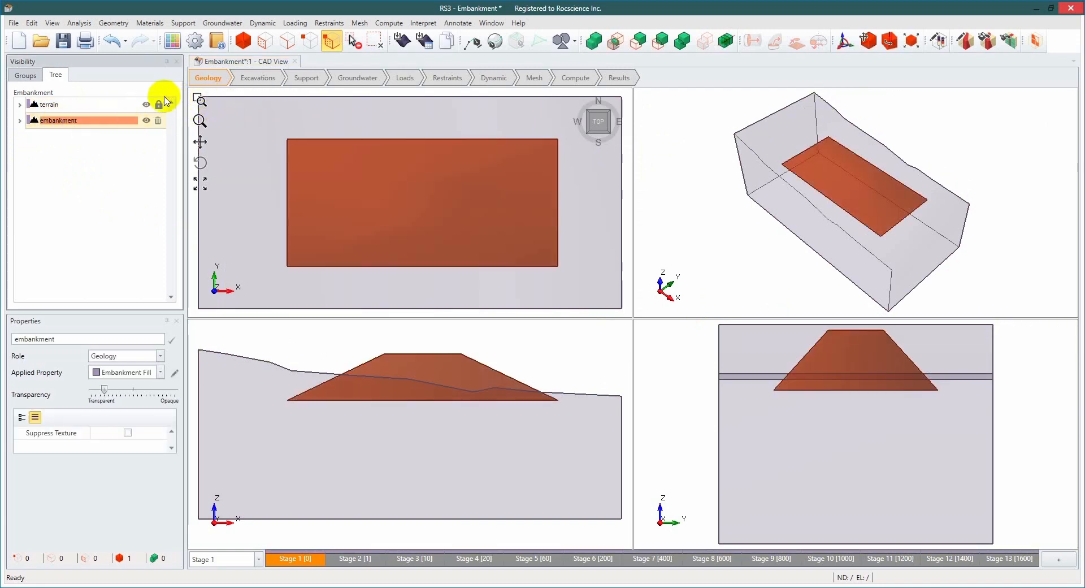
mouse_move(160, 104)
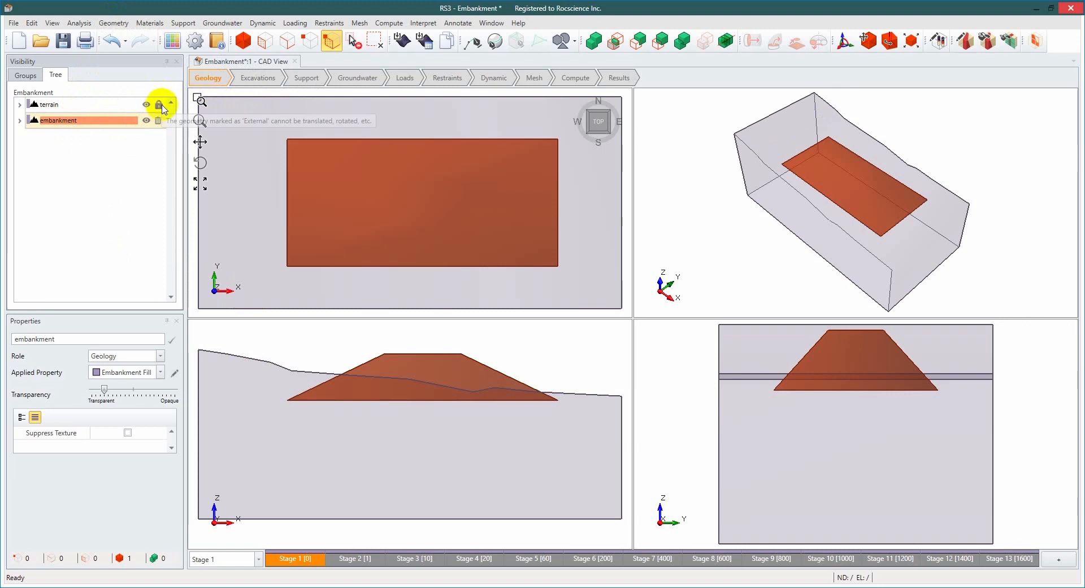
mouse_move(160, 105)
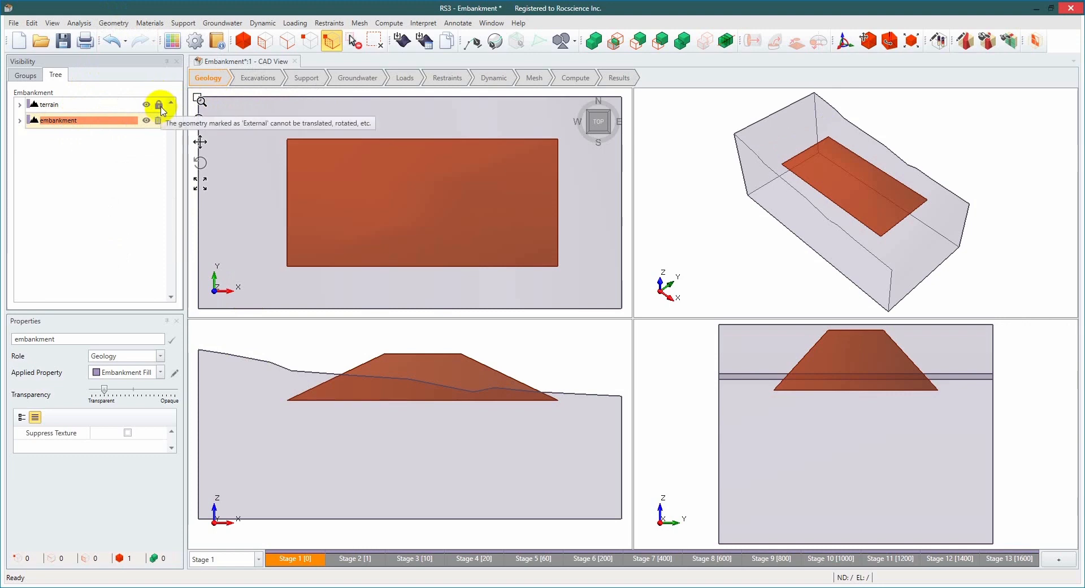
mouse_move(123, 86)
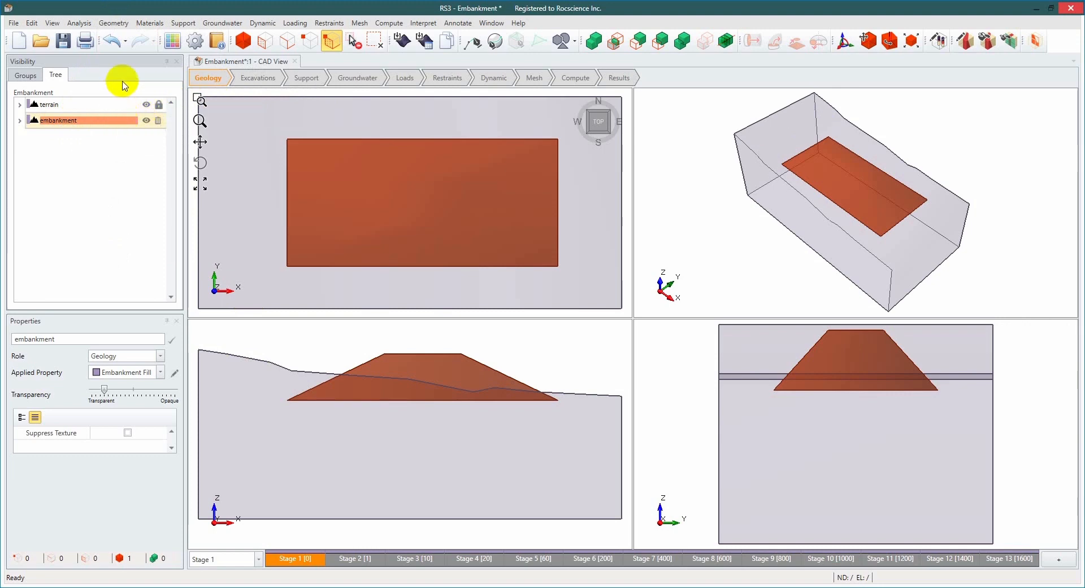
left_click(113, 22)
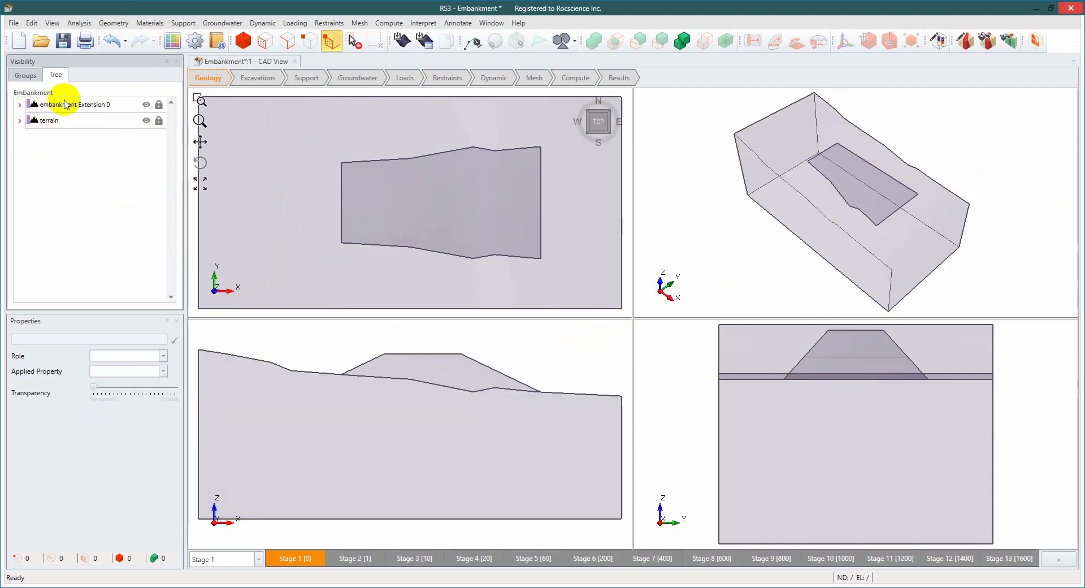
Apply Embankment Fill as the material of embankment Extension 0
left_click(77, 104)
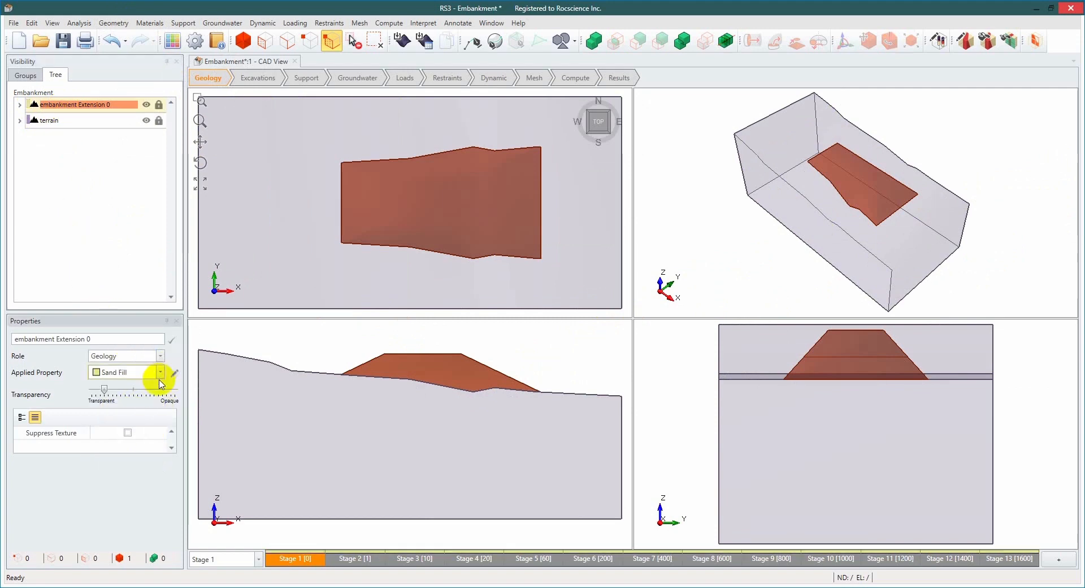
left_click(160, 371)
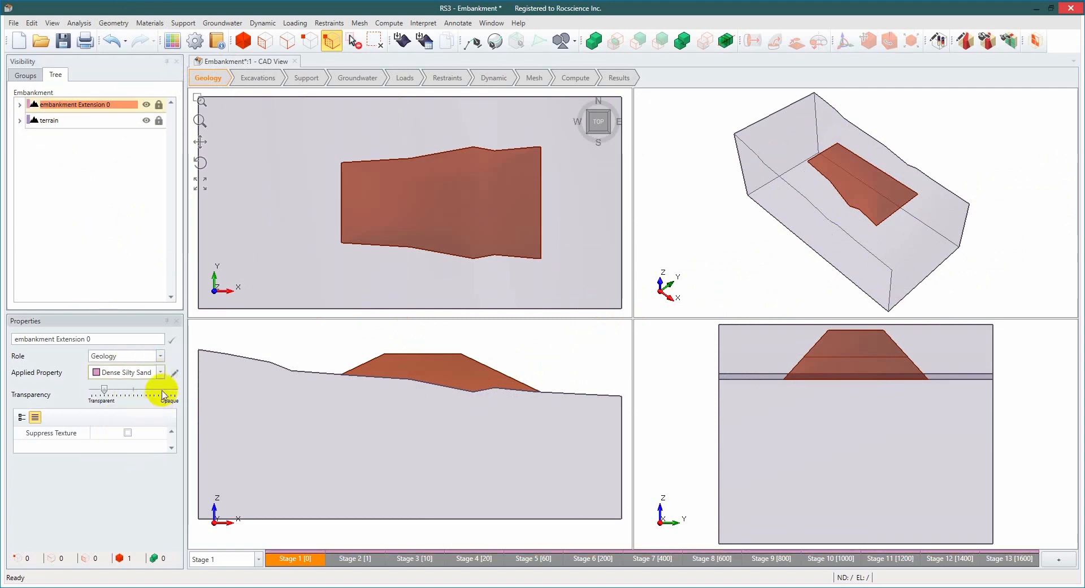
left_click(160, 372)
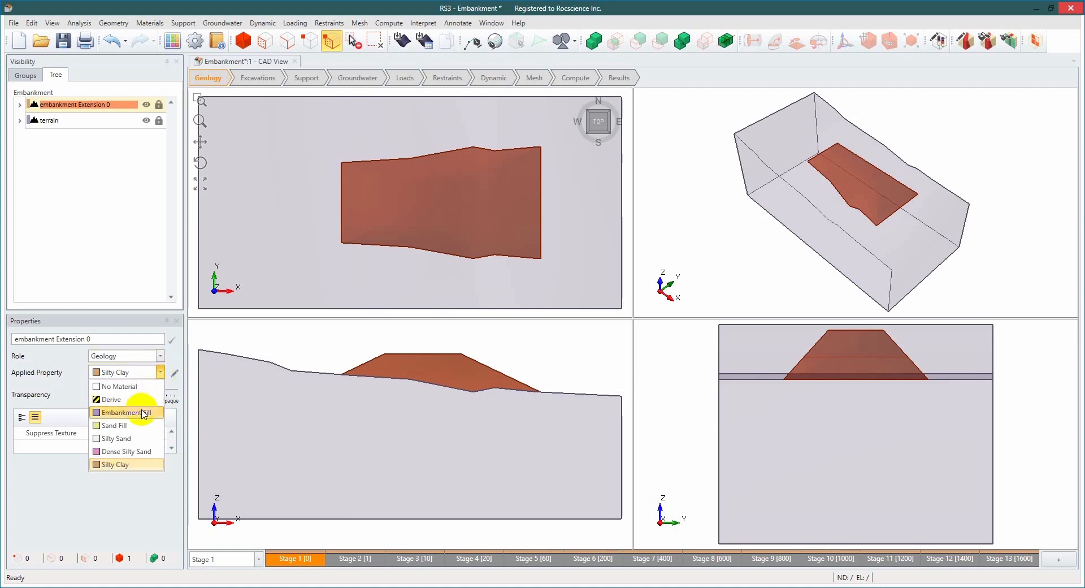
left_click(126, 412)
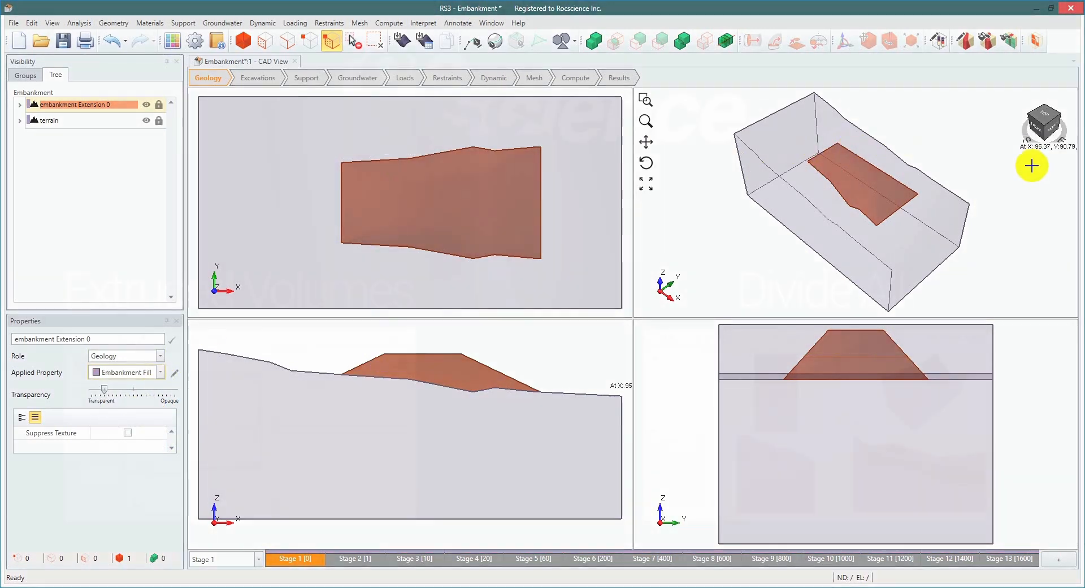